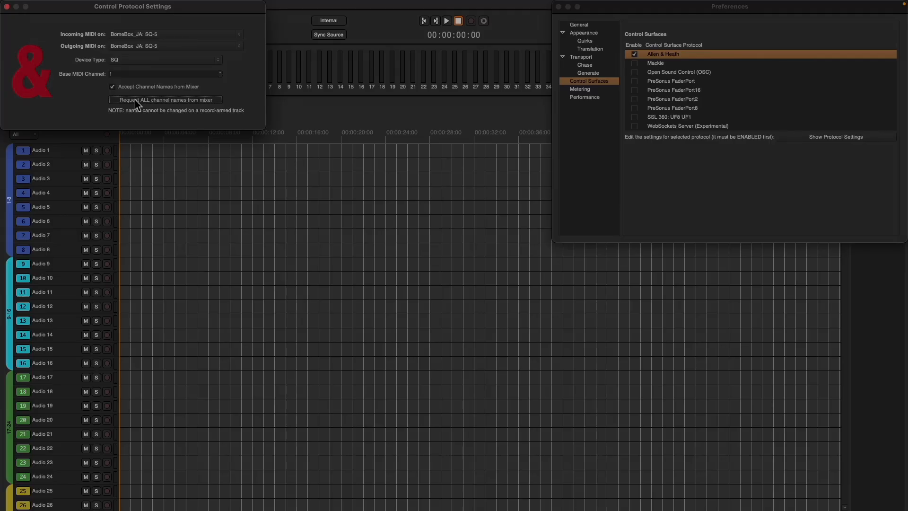
# Pull all channel names from the SQ mixer into the tracks, close Preferences, and show the Big Clock
pyautogui.click(164, 100)
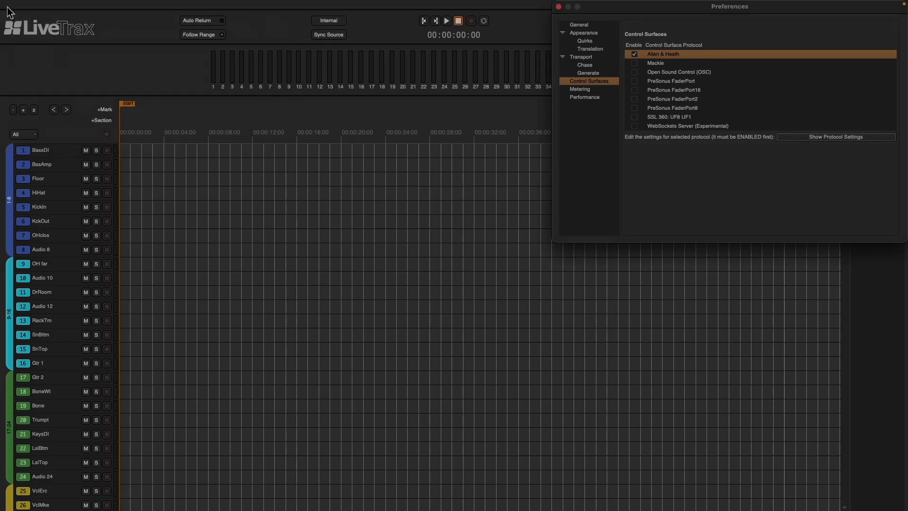
pyautogui.click(558, 7)
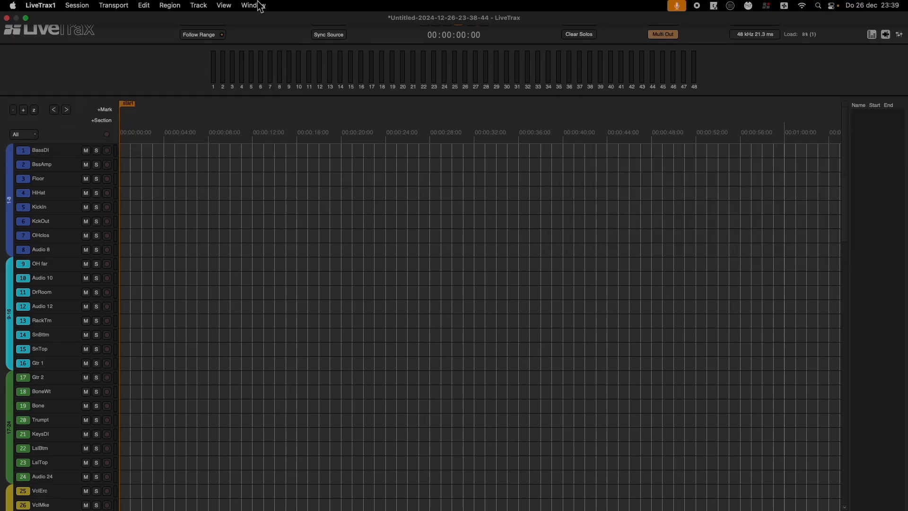
pyautogui.click(248, 6)
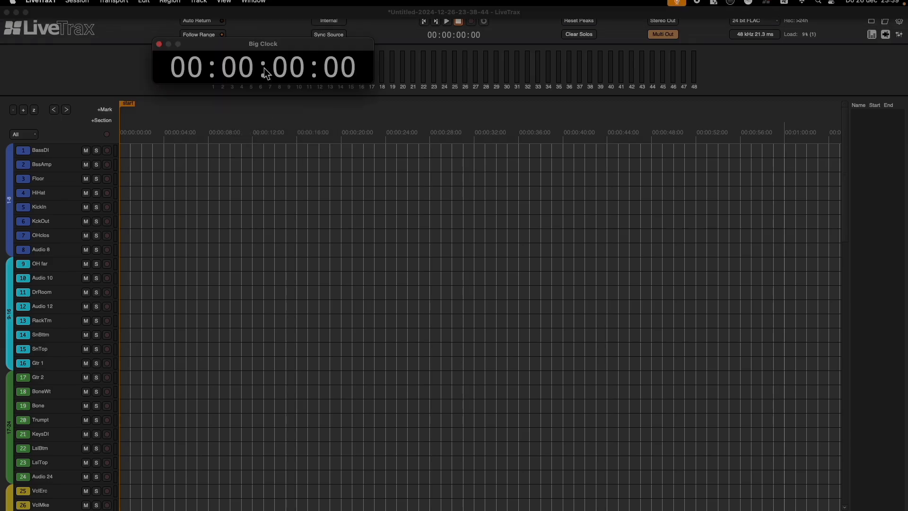